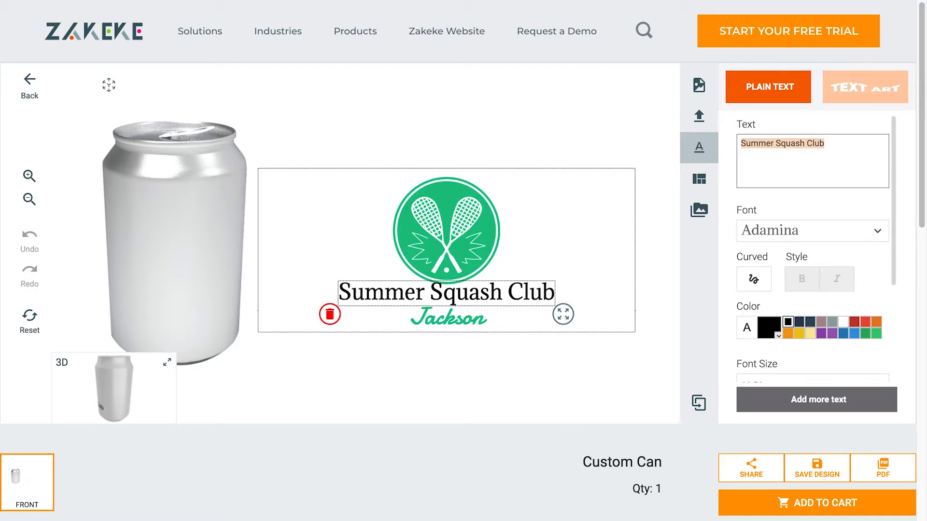
Step: Leave the custom can demo and return to Zakeke's Customizer 2D 3D listing on the Shopify App Store
{"action": "left_click", "coordinate": [446, 230]}
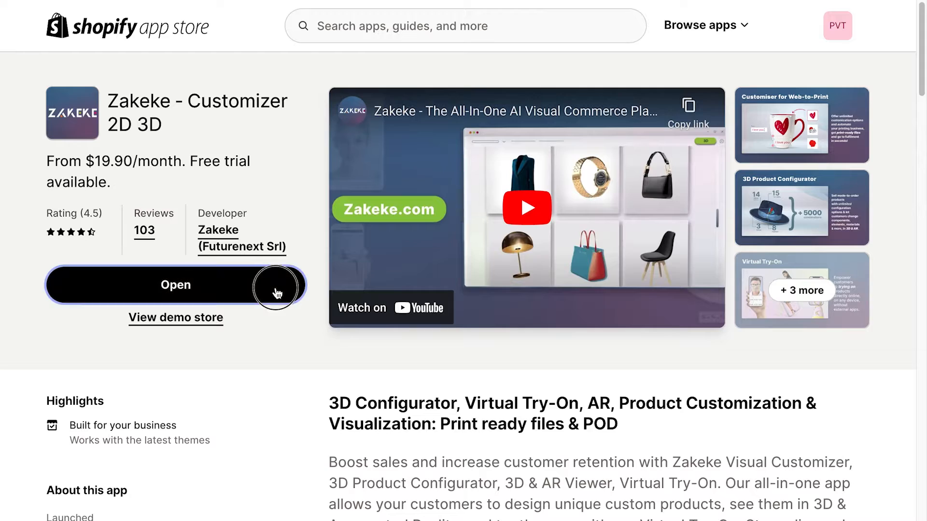
Step: Launch the installed Zakeke app from its App Store listing to reach the dashboard home
{"action": "left_click", "coordinate": [174, 284]}
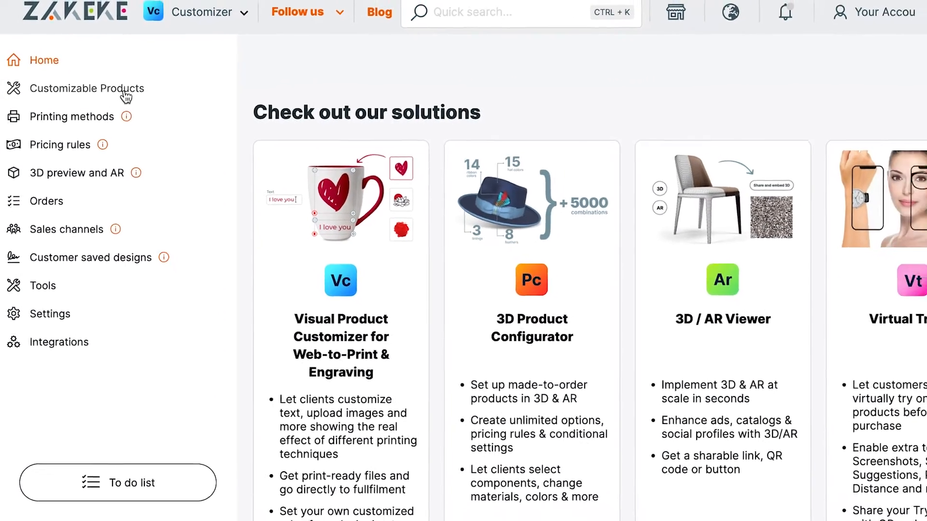
Step: Start a new customizable product and pick Classic Cotton T-Shirt from the store products via a 'shirt' search
{"action": "left_click", "coordinate": [88, 88]}
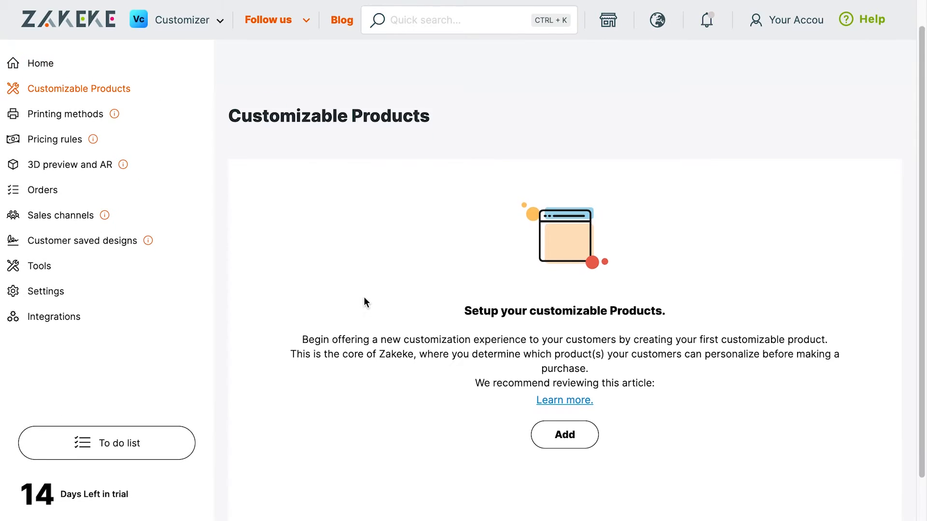
{"action": "left_click", "coordinate": [564, 434]}
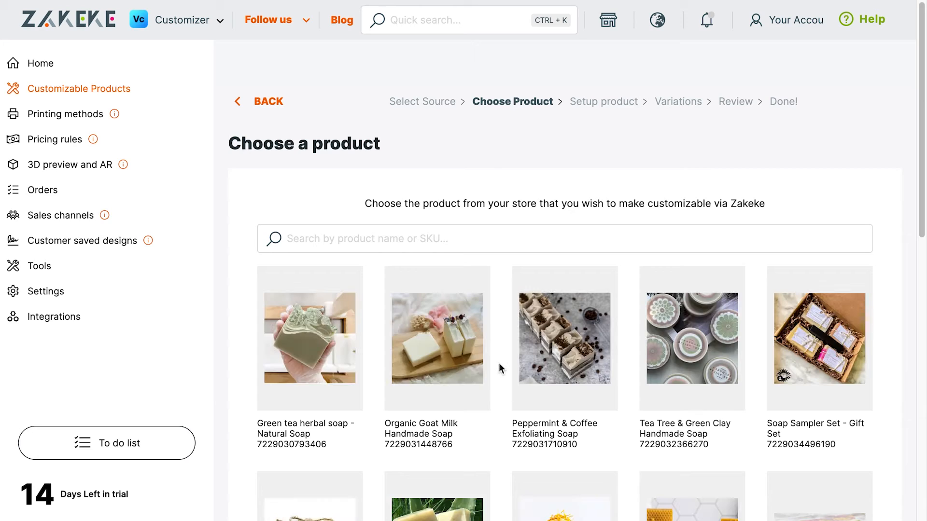
{"action": "type", "text": "shirt"}
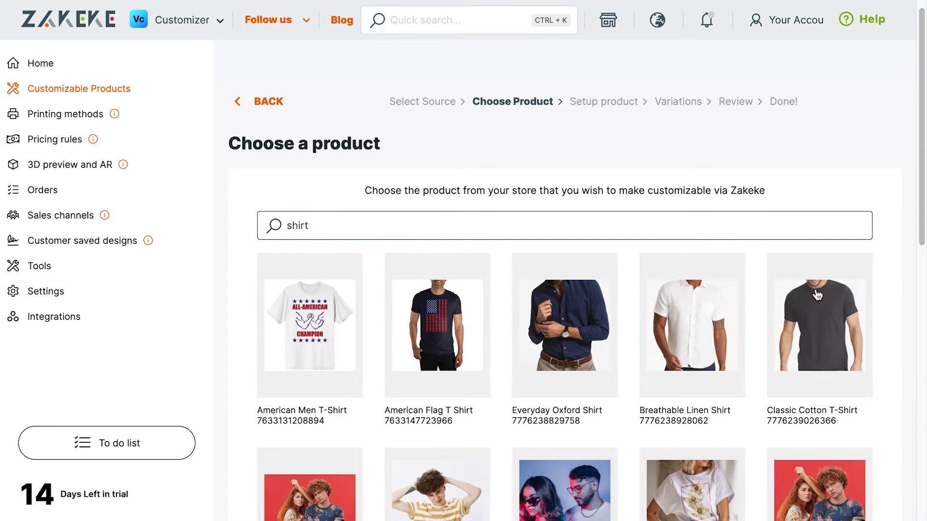
{"action": "left_click", "coordinate": [818, 325]}
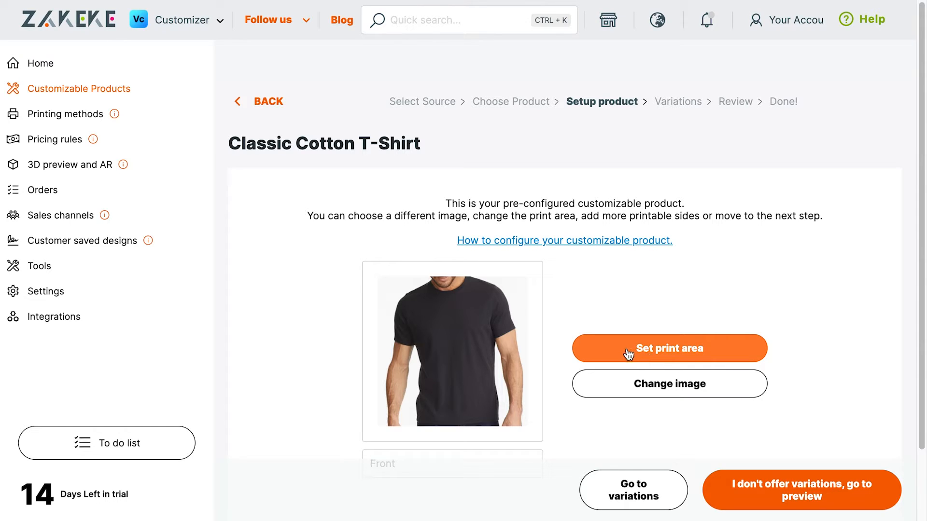
Step: Save a rectangular front print area of about 38.75 × 57.42 cm with cropped print file enabled
{"action": "left_click", "coordinate": [668, 348]}
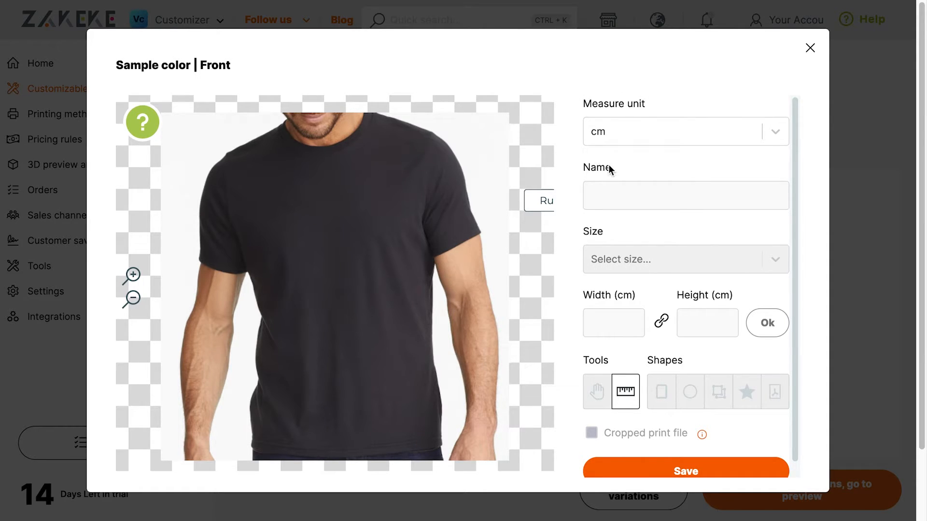
{"action": "mouse_move", "coordinate": [596, 237]}
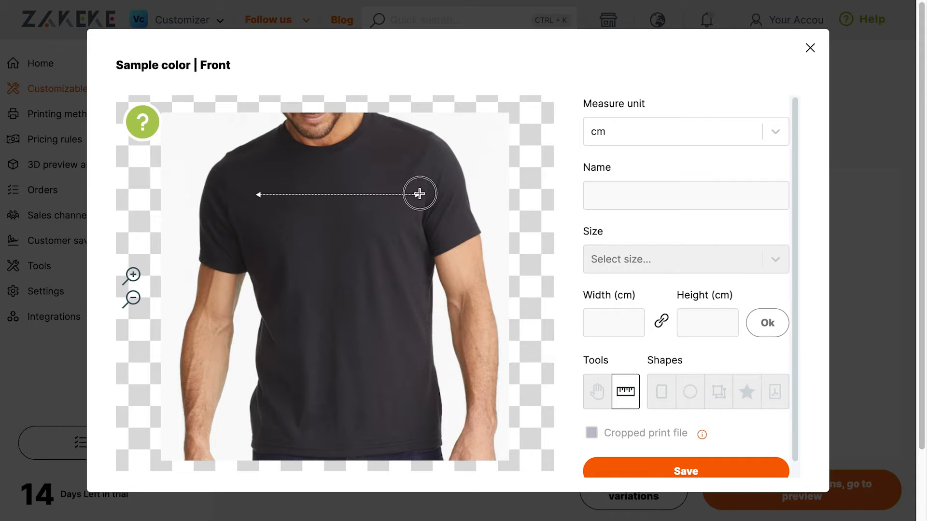
{"action": "left_click", "coordinate": [660, 391]}
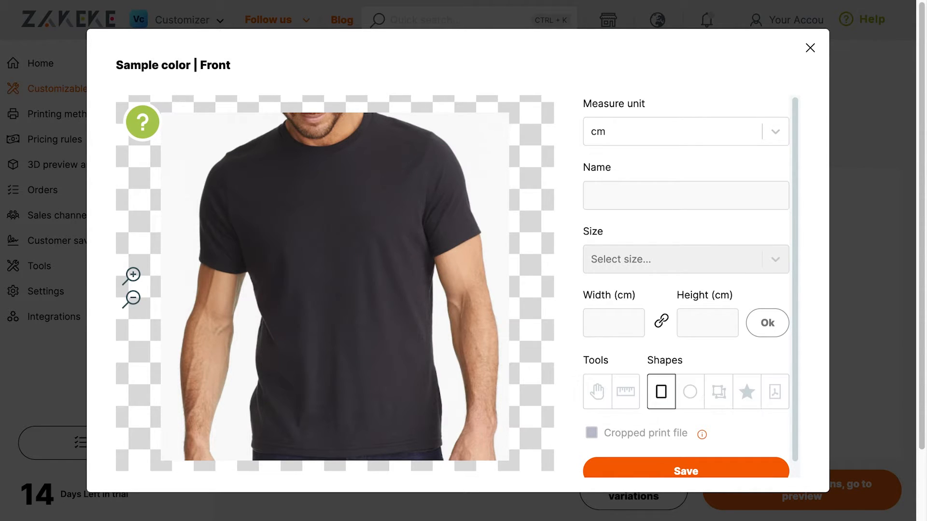
{"action": "mouse_move", "coordinate": [774, 392]}
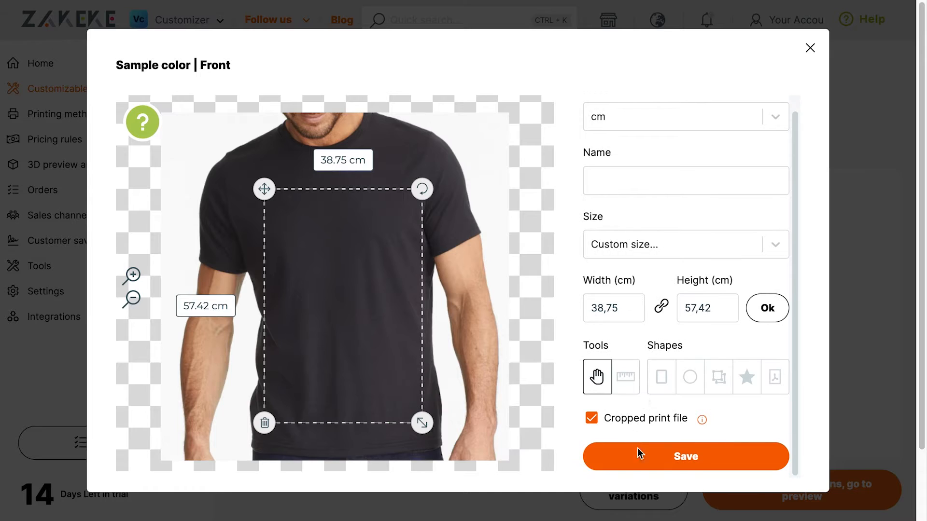
{"action": "left_click", "coordinate": [685, 456]}
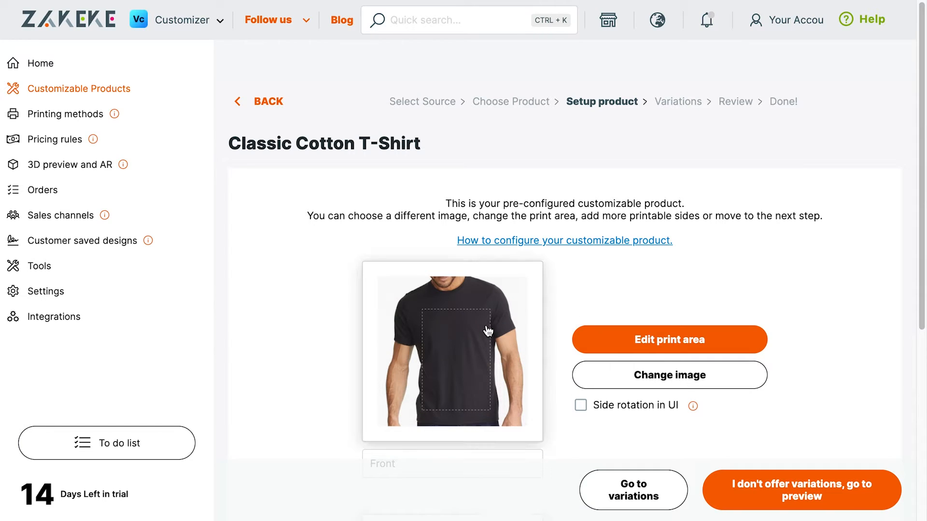
Step: Continue from the side setup to the Variations step, where no variations exist yet
{"action": "scroll", "scroll_direction": "down", "scroll_amount": 3}
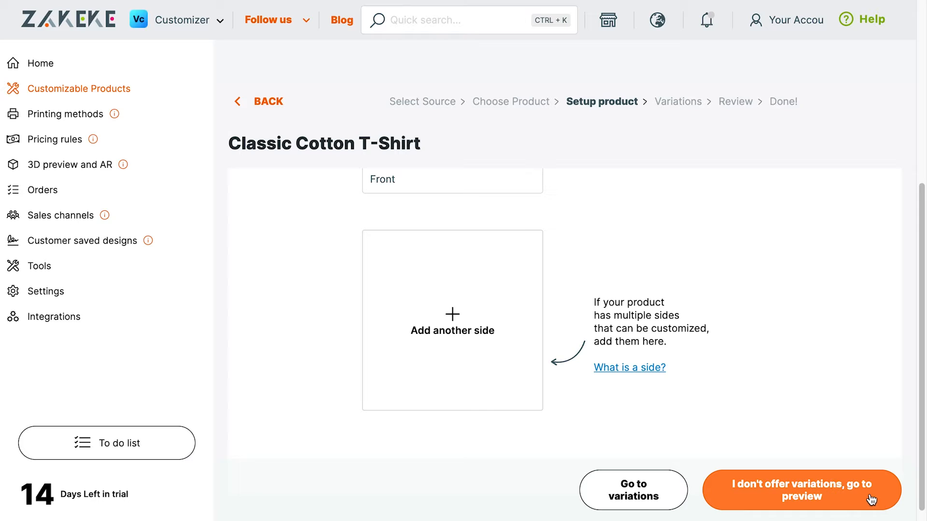
{"action": "left_click", "coordinate": [633, 489]}
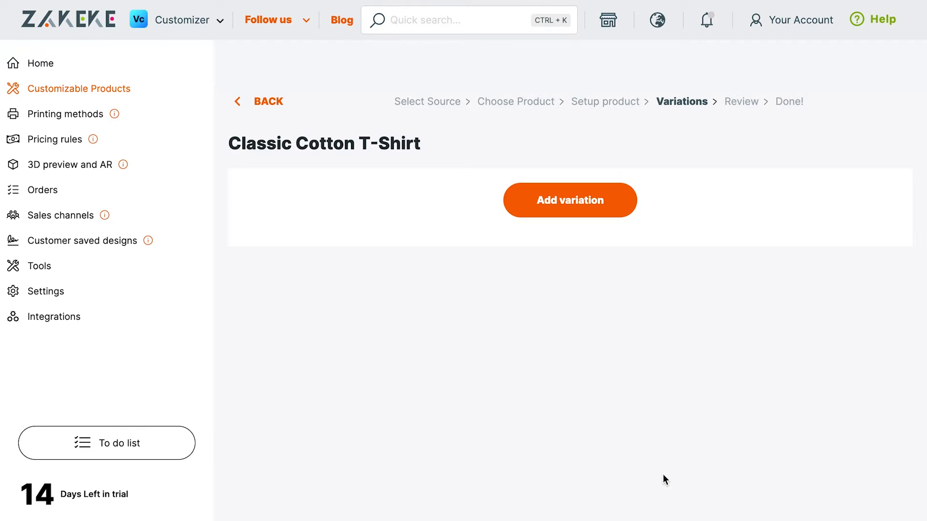
Step: Import all Size attributes (S, M, L) as variations, each keeping the Front print area, and head to review
{"action": "left_click", "coordinate": [570, 200]}
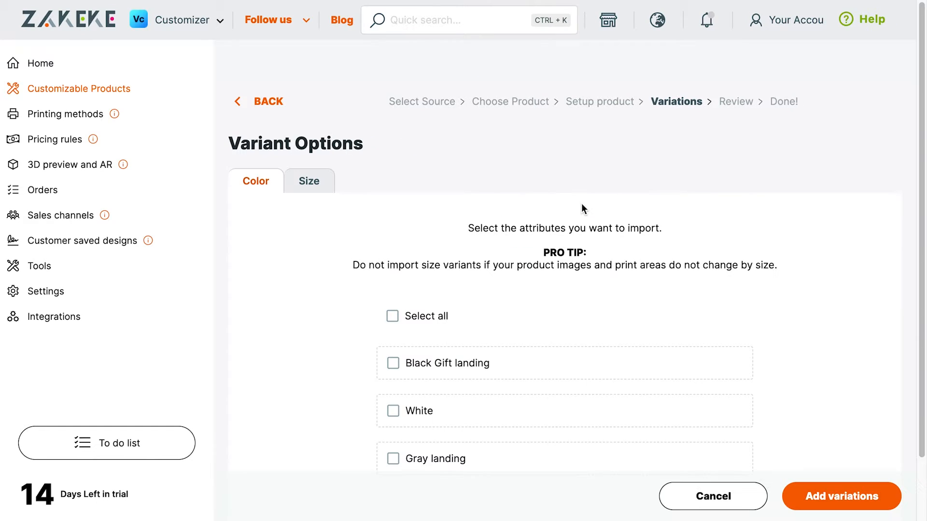
{"action": "mouse_move", "coordinate": [422, 214]}
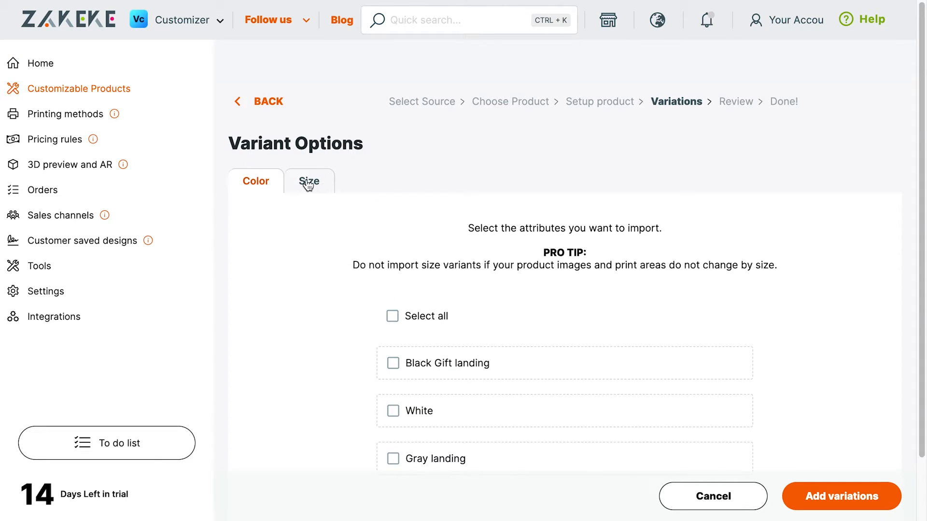
{"action": "left_click", "coordinate": [308, 180]}
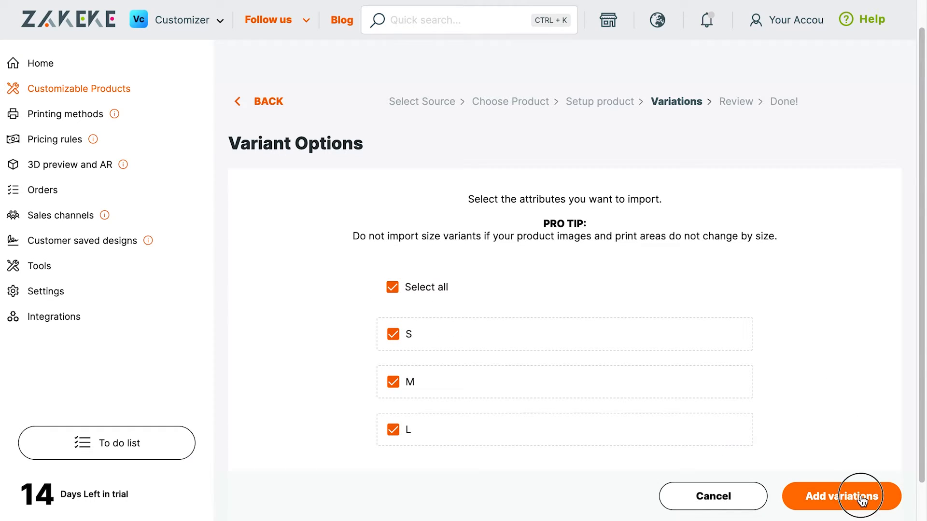
{"action": "left_click", "coordinate": [841, 496]}
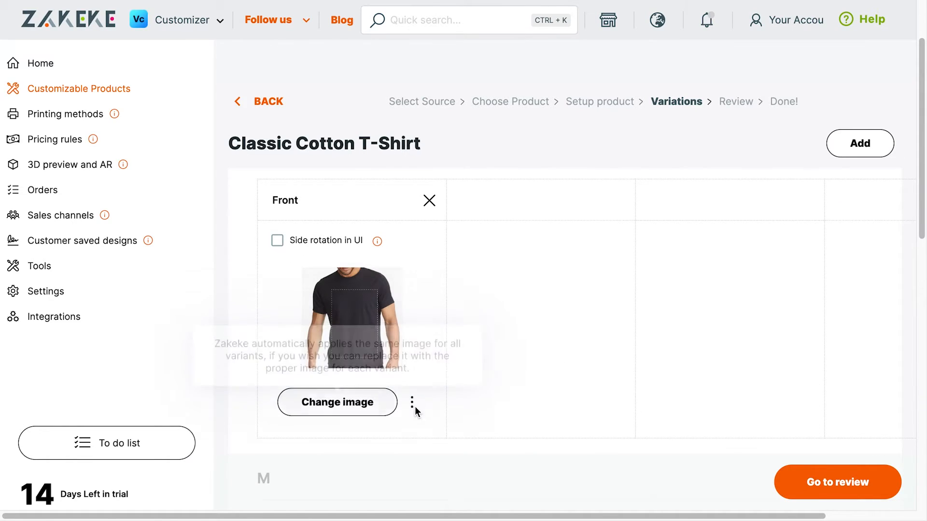
{"action": "left_click", "coordinate": [412, 402]}
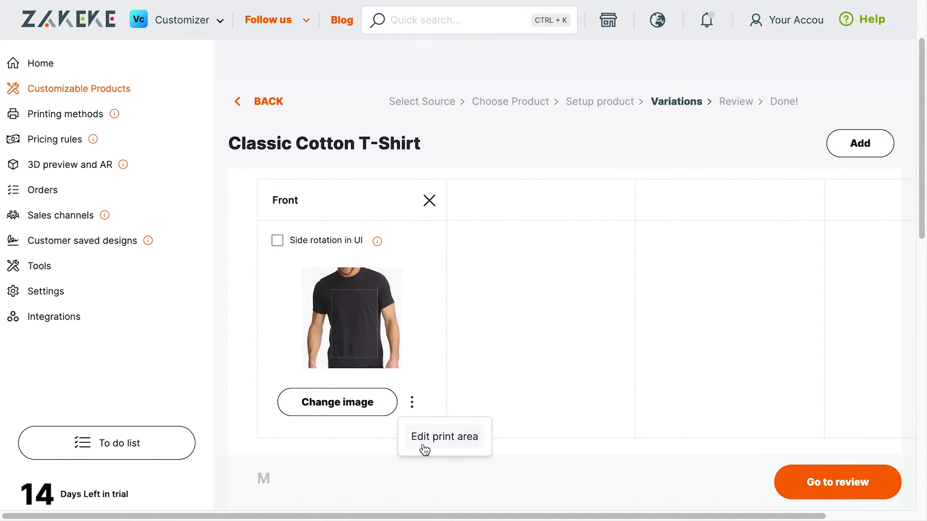
{"action": "scroll", "scroll_direction": "down", "scroll_amount": 3}
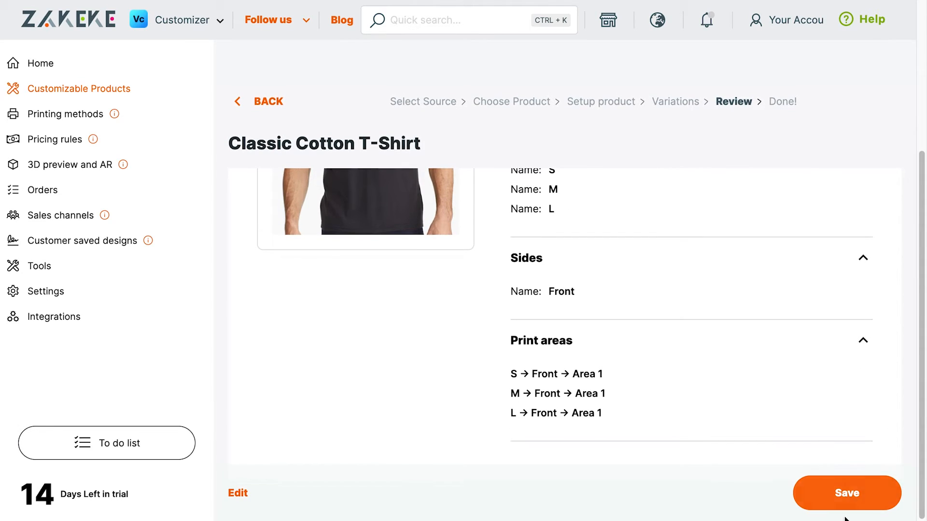
{"action": "left_click", "coordinate": [846, 494]}
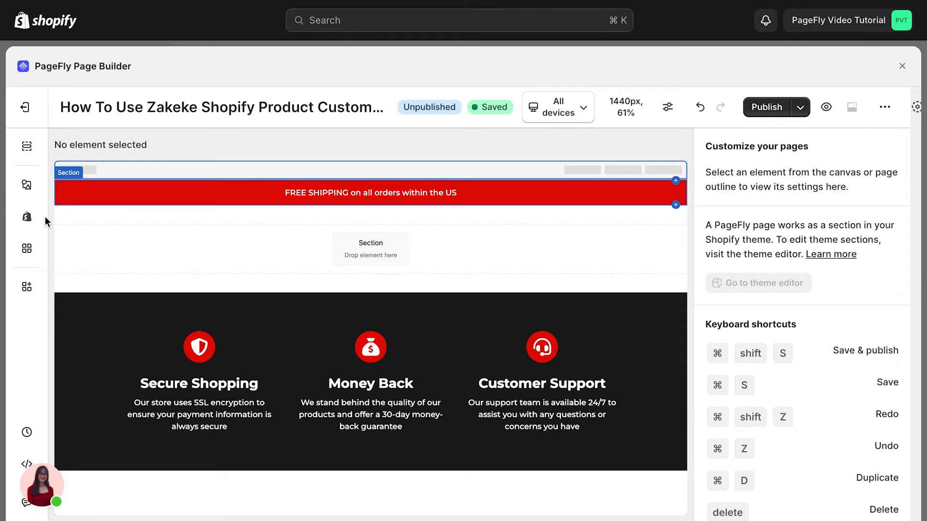
{"action": "mouse_move", "coordinate": [26, 216]}
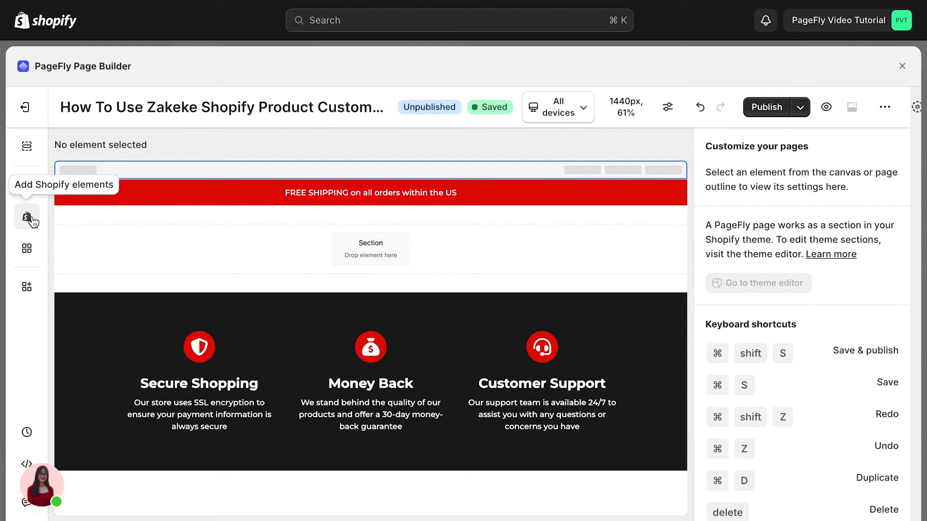
Step: Drop a Product details block on the page and set its source to the Classic Cotton T-Shirt custom product
{"action": "left_click", "coordinate": [27, 215]}
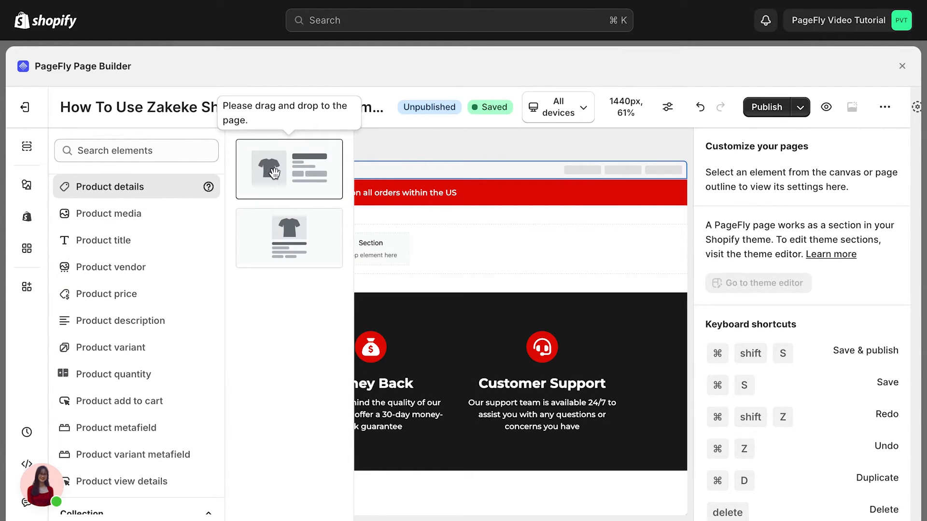
{"action": "left_click_drag", "start_coordinate": [269, 168], "coordinate": [351, 248]}
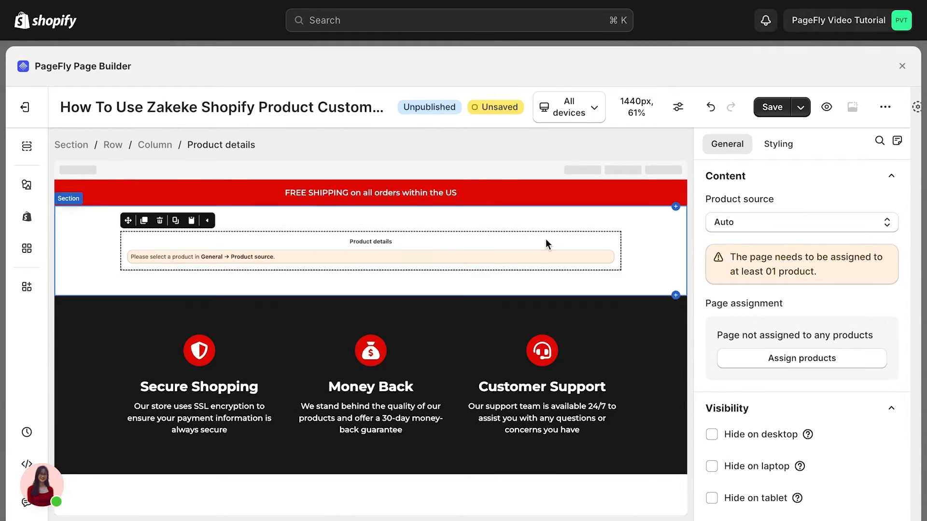
{"action": "left_click", "coordinate": [800, 222]}
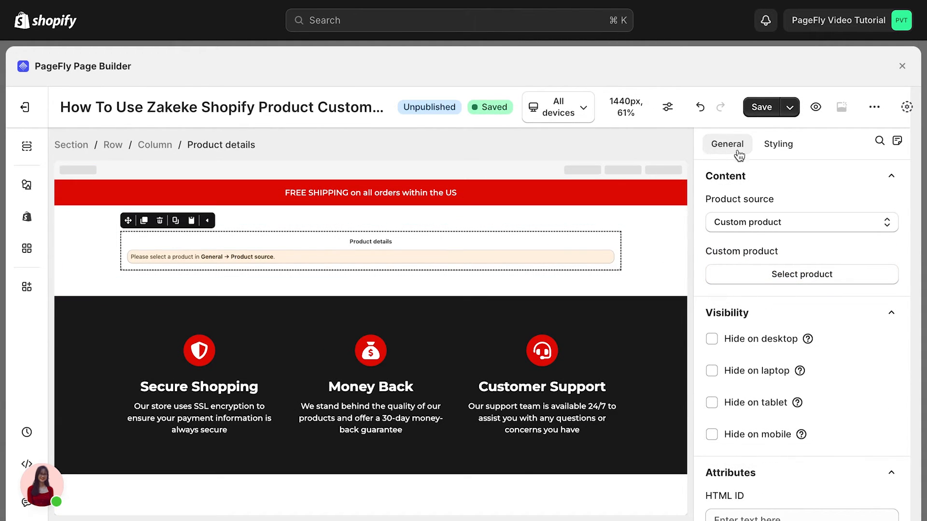
{"action": "type", "text": "shirt"}
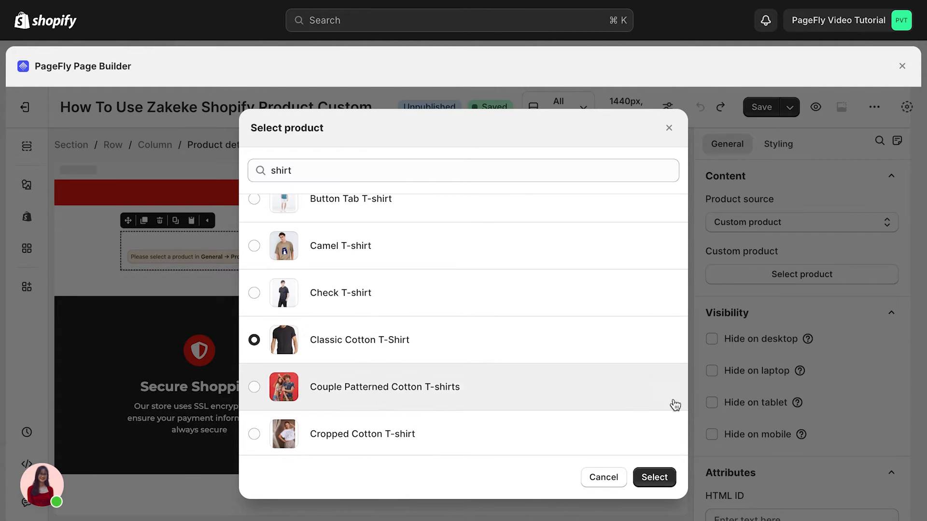
{"action": "left_click", "coordinate": [653, 477]}
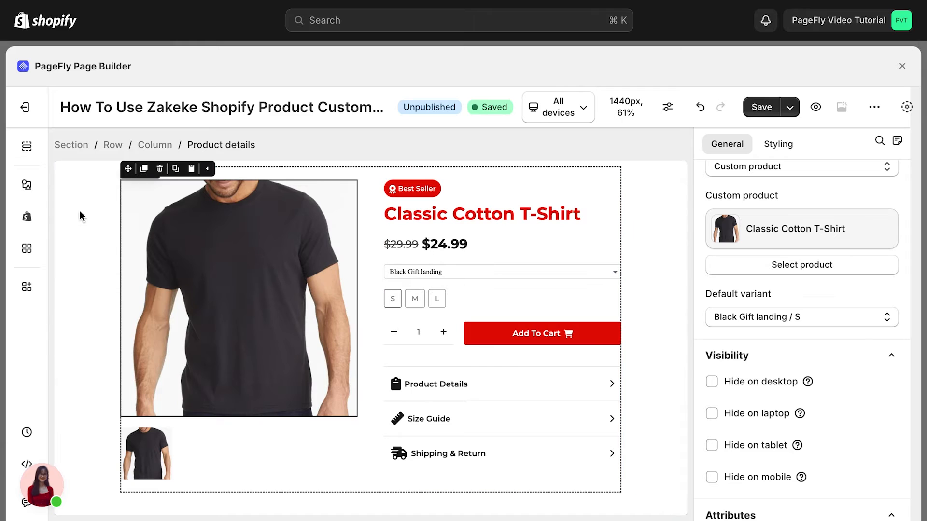
{"action": "mouse_move", "coordinate": [27, 188]}
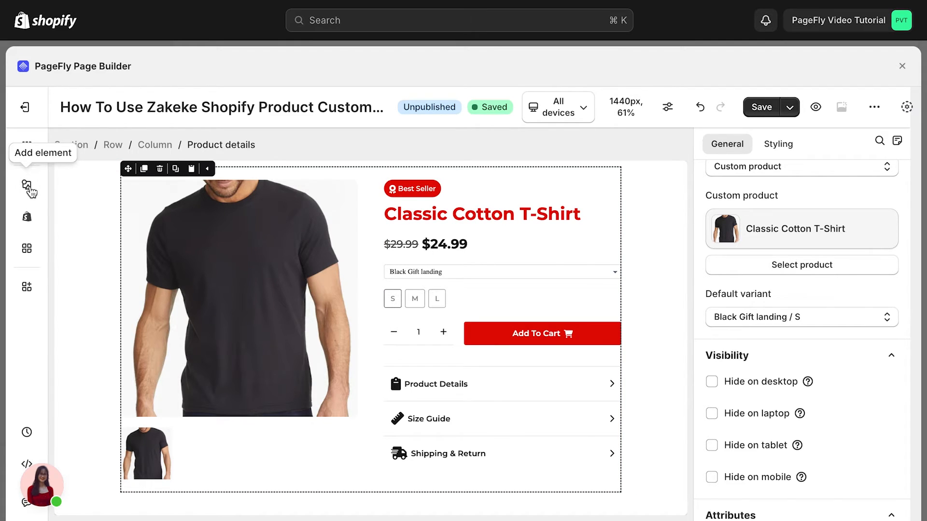
Step: Place a Button under Add To Cart with a Go to URL action pointing to /apps/zakeke?pid={{product.id}}
{"action": "left_click", "coordinate": [27, 184]}
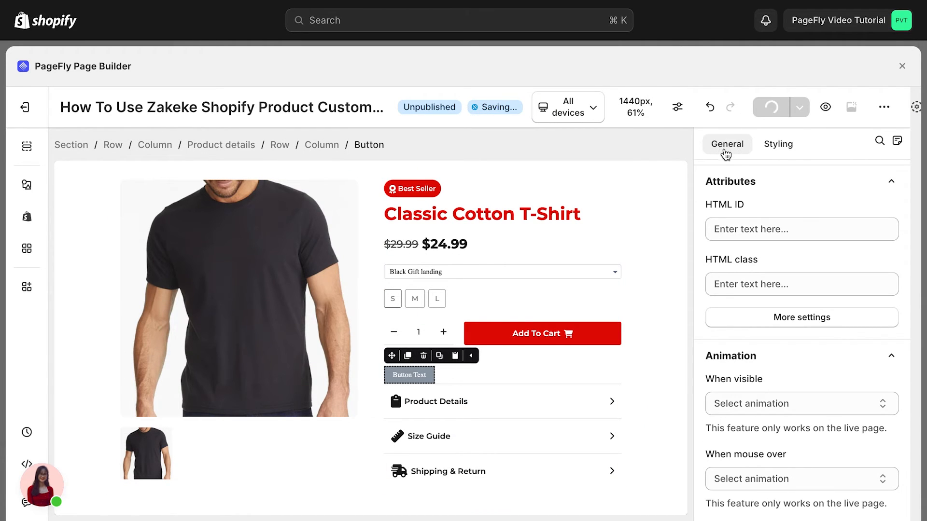
{"action": "scroll", "scroll_direction": "down", "scroll_amount": 3}
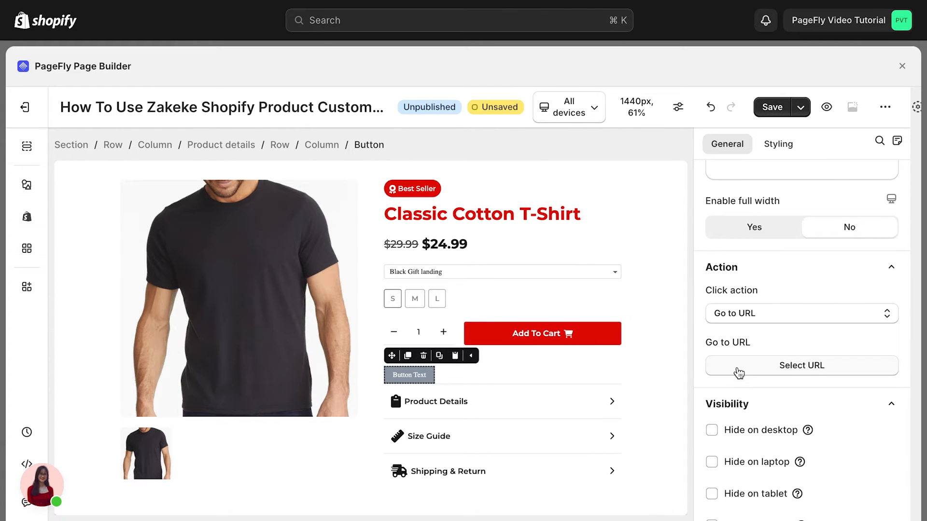
{"action": "left_click", "coordinate": [771, 107]}
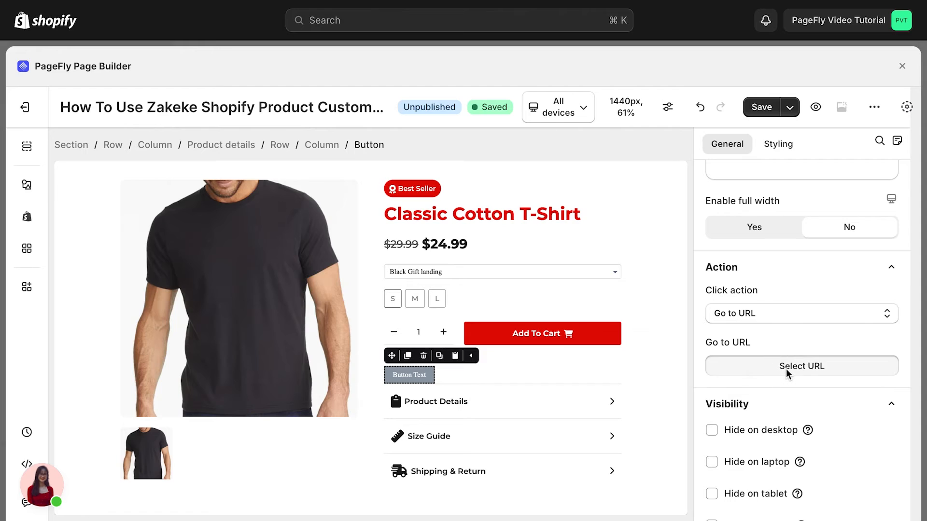
{"action": "left_click", "coordinate": [802, 365]}
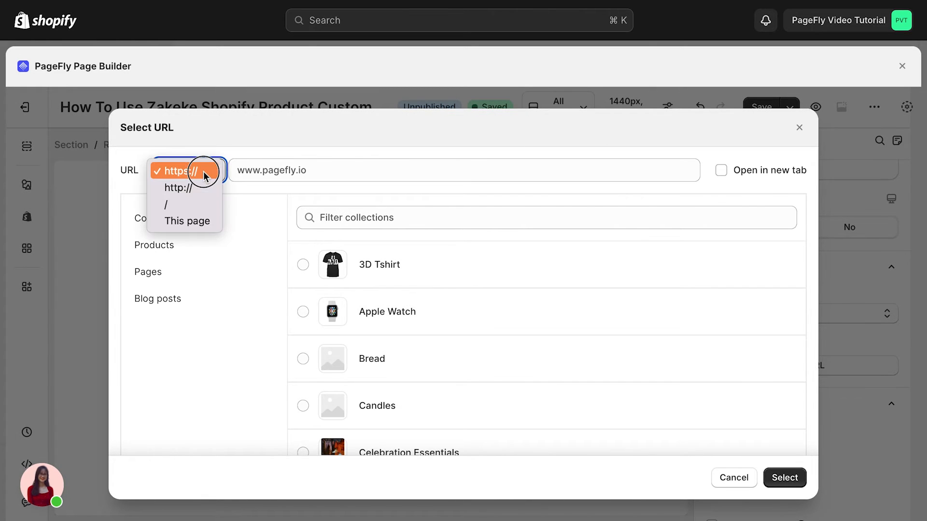
{"action": "left_click", "coordinate": [177, 204]}
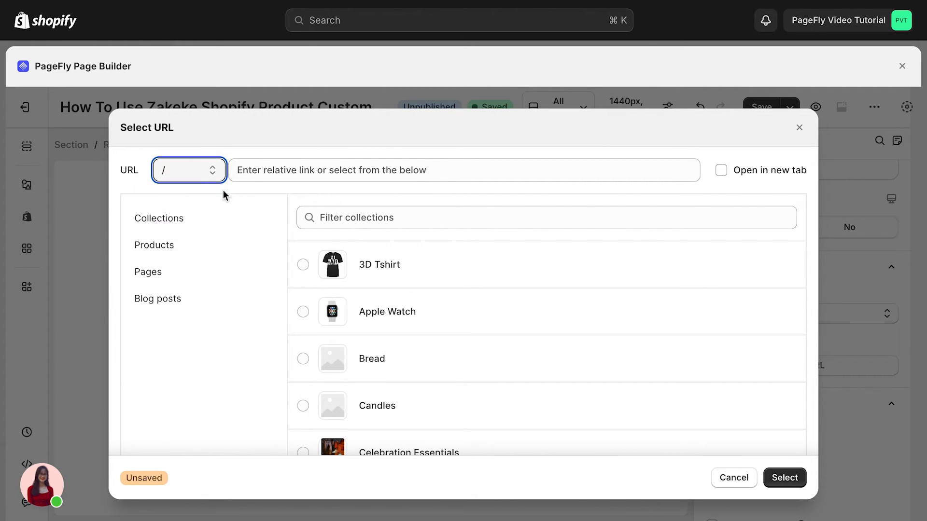
{"action": "type", "text": "/apps/zakeke?pid={{product.id}}"}
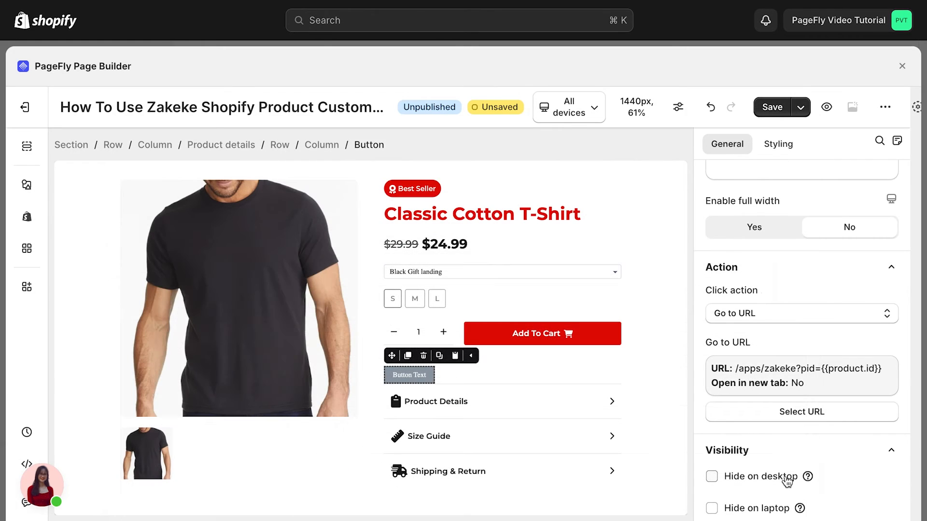
{"action": "scroll", "scroll_direction": "down", "scroll_amount": 3}
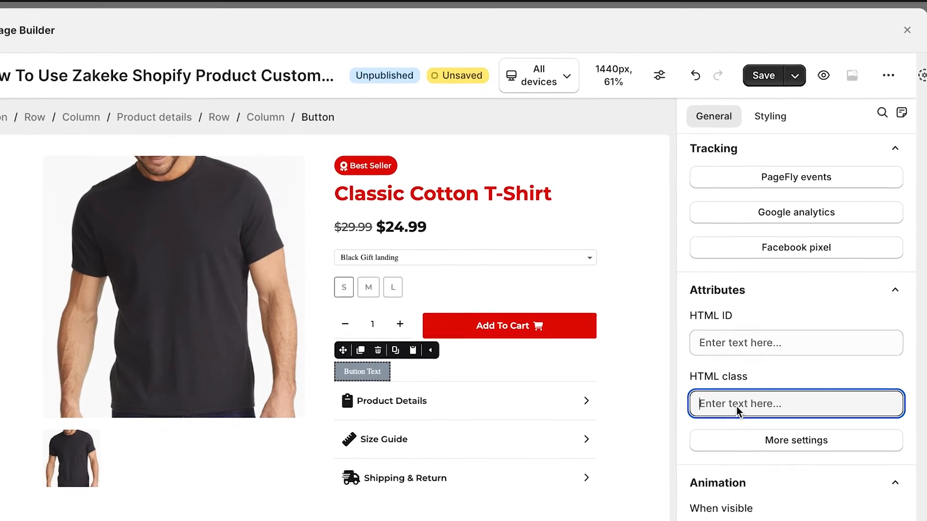
Step: Enter zakeke-button as the button's HTML class in its Attributes and move on to custom code
{"action": "type", "text": "zakeke-button"}
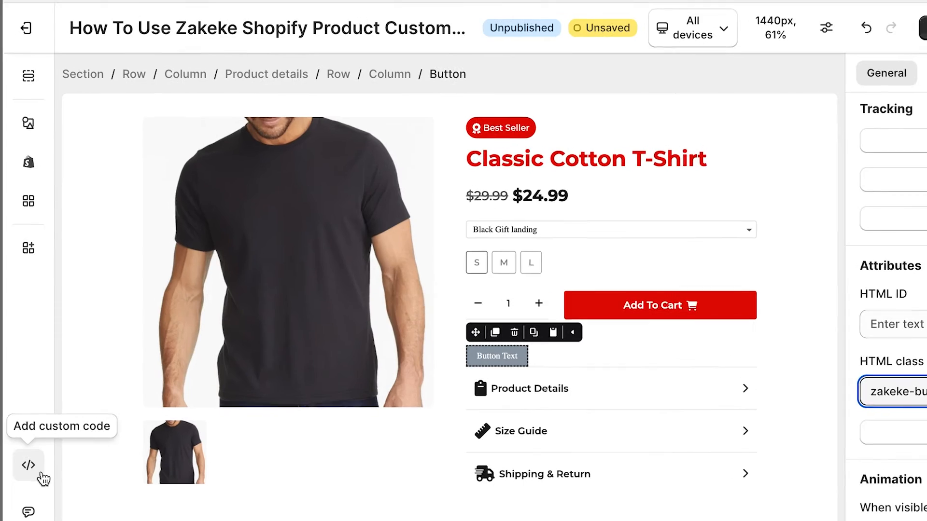
{"action": "left_click", "coordinate": [28, 464]}
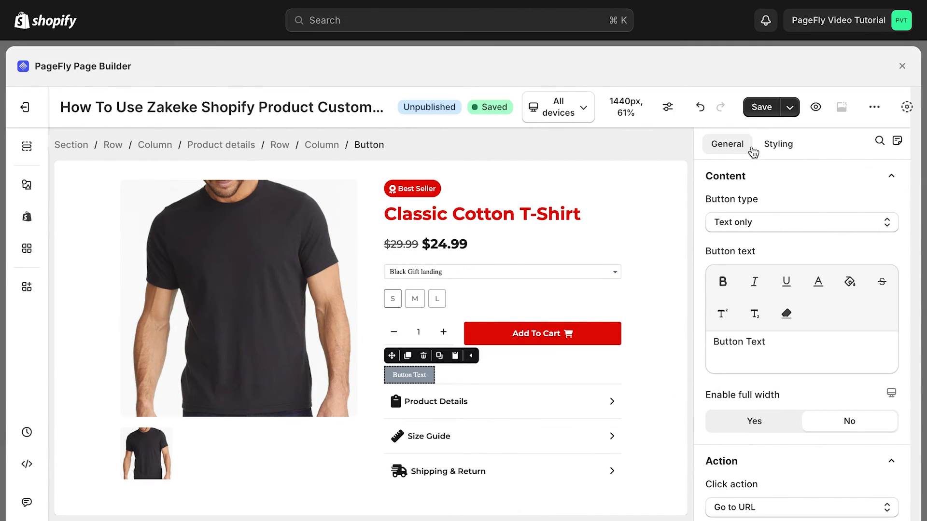
Step: Style the button red, displayed as a full-width block reading Customize Items with 24px vertical padding, and publish
{"action": "left_click", "coordinate": [777, 144]}
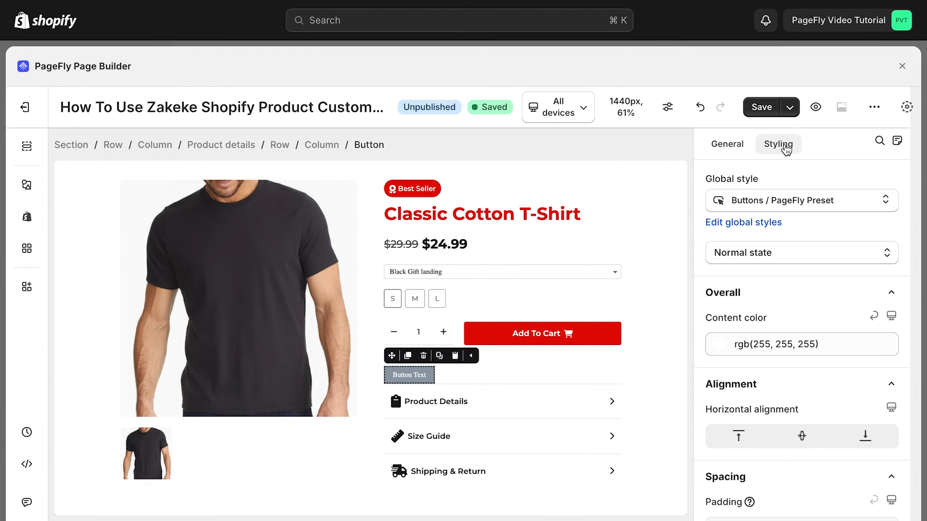
{"action": "scroll", "scroll_direction": "down", "scroll_amount": 3}
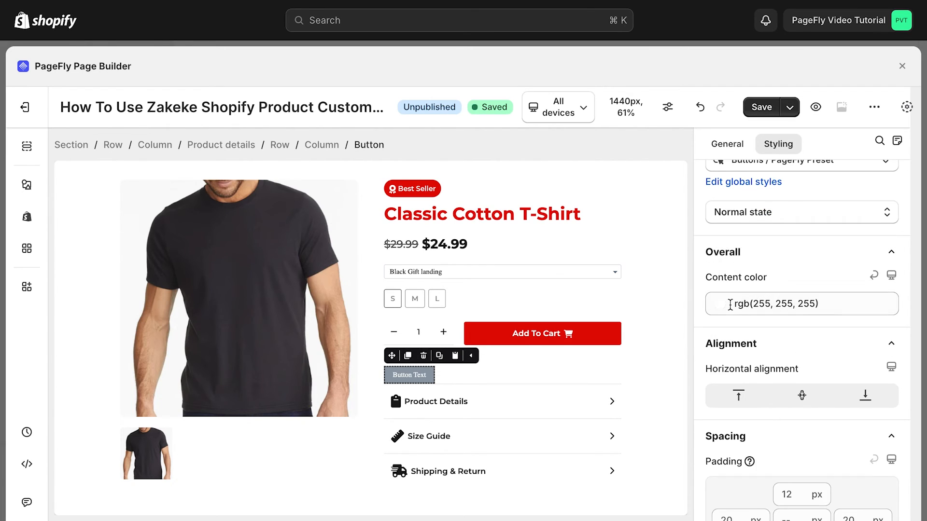
{"action": "left_click", "coordinate": [788, 349]}
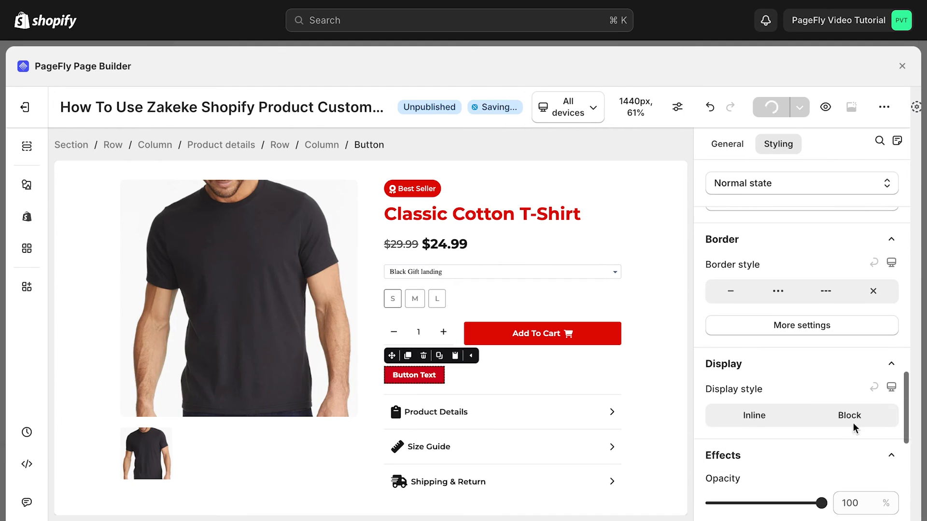
{"action": "left_click", "coordinate": [848, 415]}
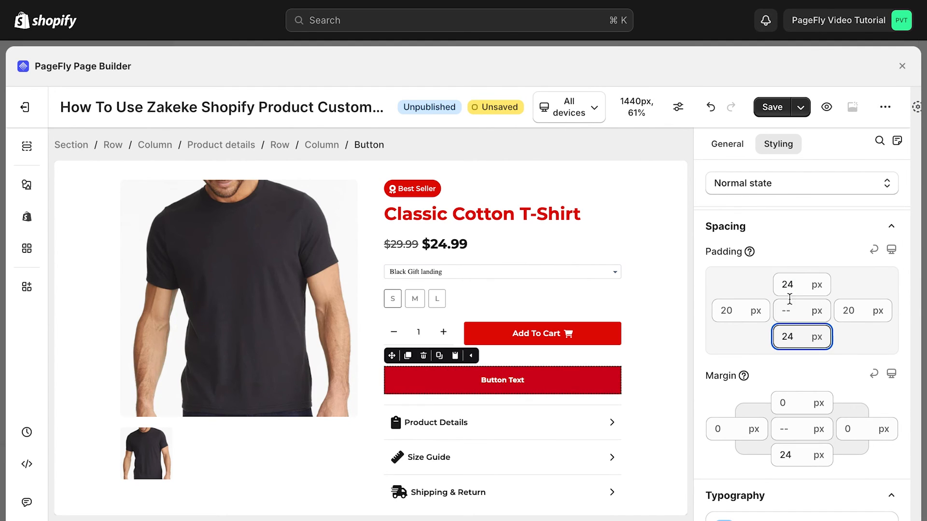
{"action": "left_click", "coordinate": [767, 108]}
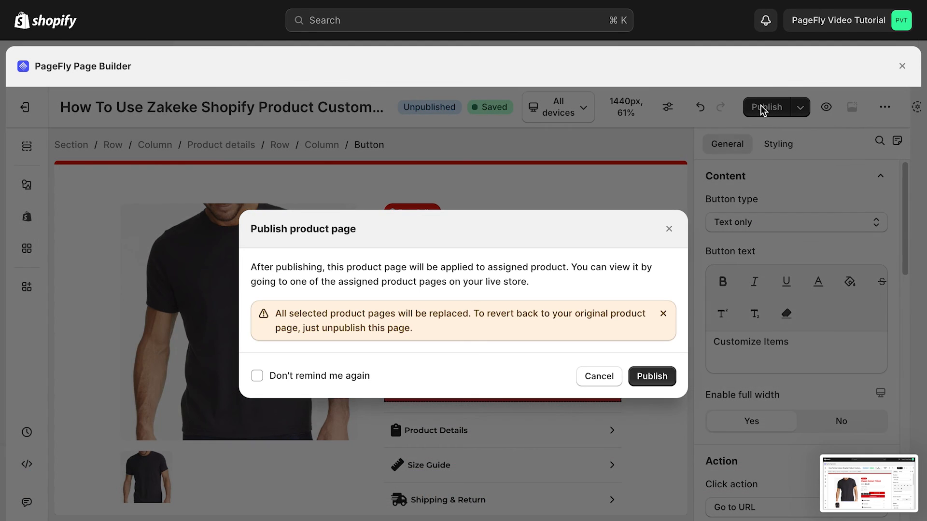
Step: Confirm the publish, preview the live page and launch the T-shirt customizer via Customize Items
{"action": "left_click", "coordinate": [652, 376]}
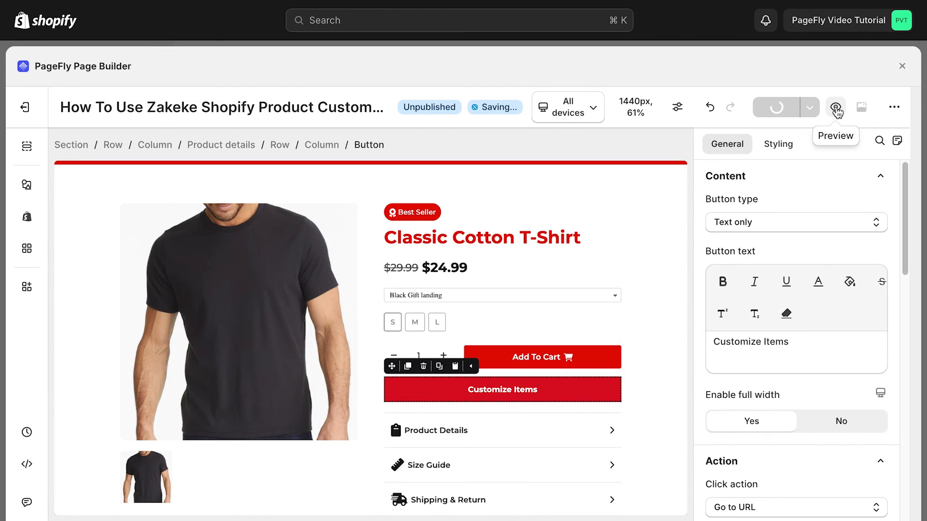
{"action": "left_click", "coordinate": [834, 107]}
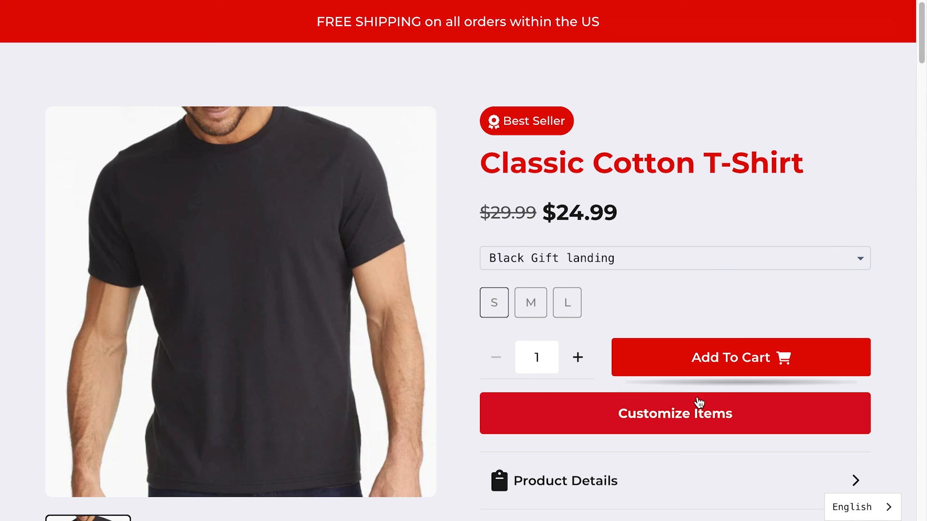
{"action": "scroll", "scroll_direction": "down", "scroll_amount": 3}
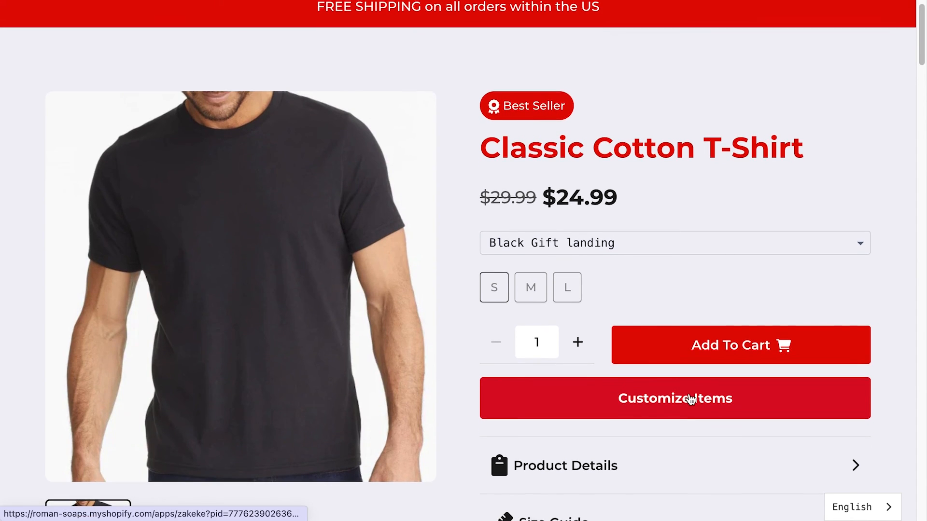
{"action": "left_click", "coordinate": [674, 398]}
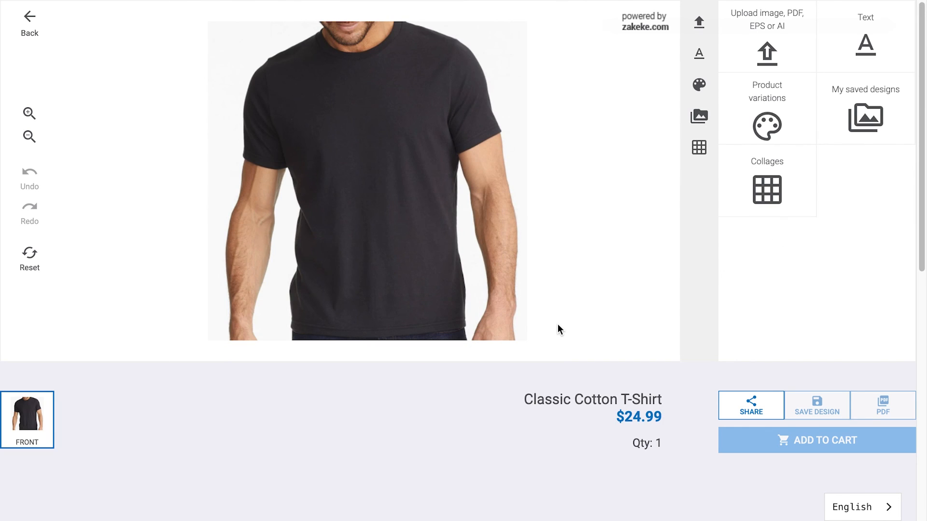